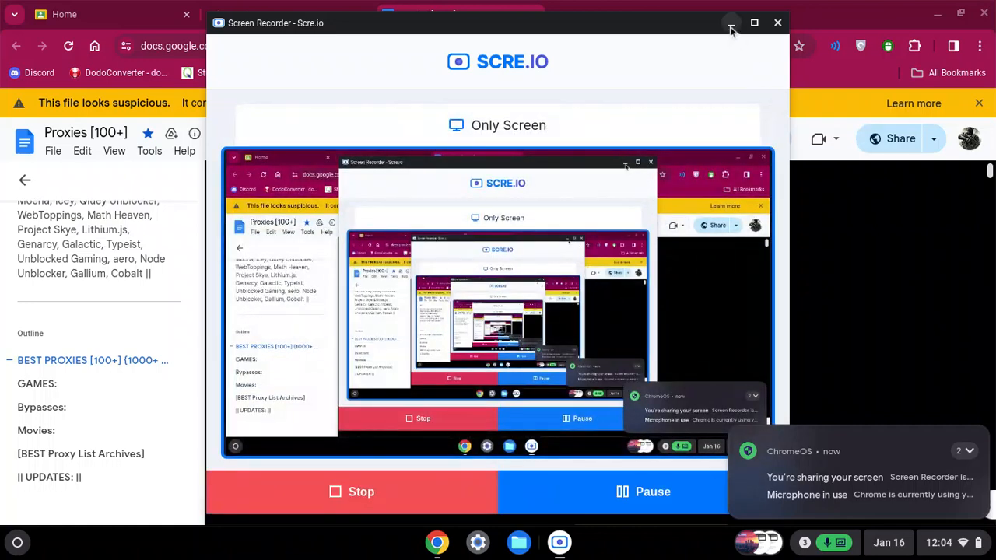
pyautogui.moveTo(738, 46)
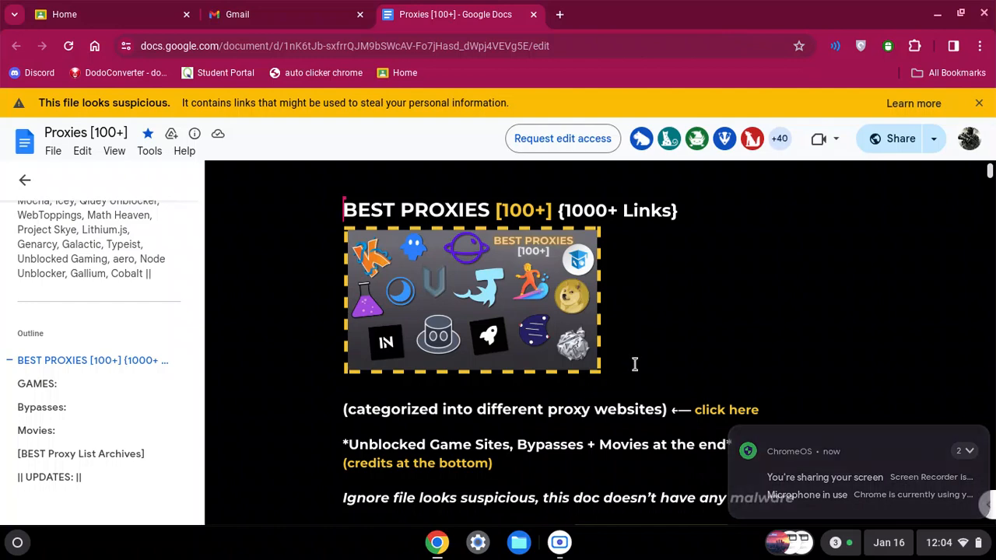
# Step: Scroll down to the Interstellar heading, its login note and its column of proxy links
pyautogui.scroll(-3)
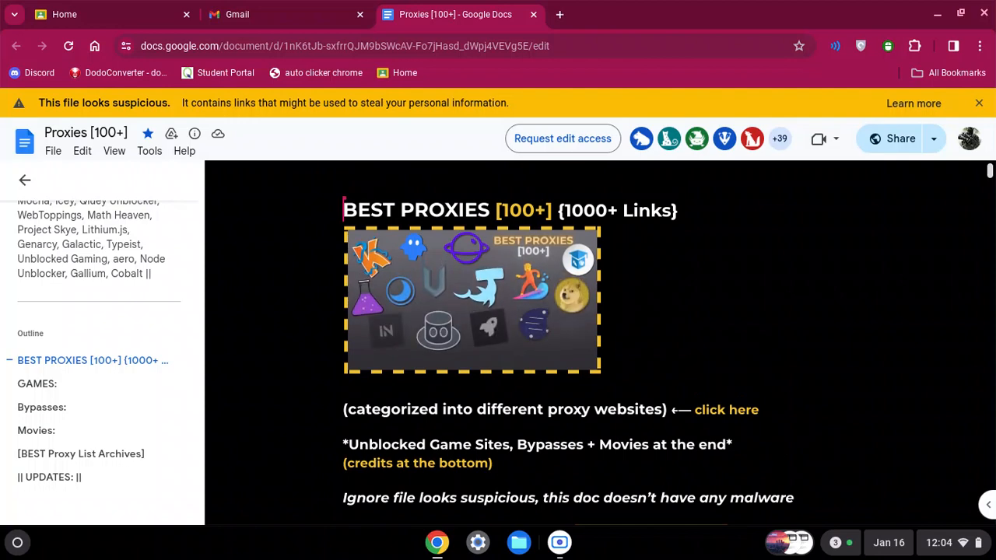
pyautogui.scroll(-3)
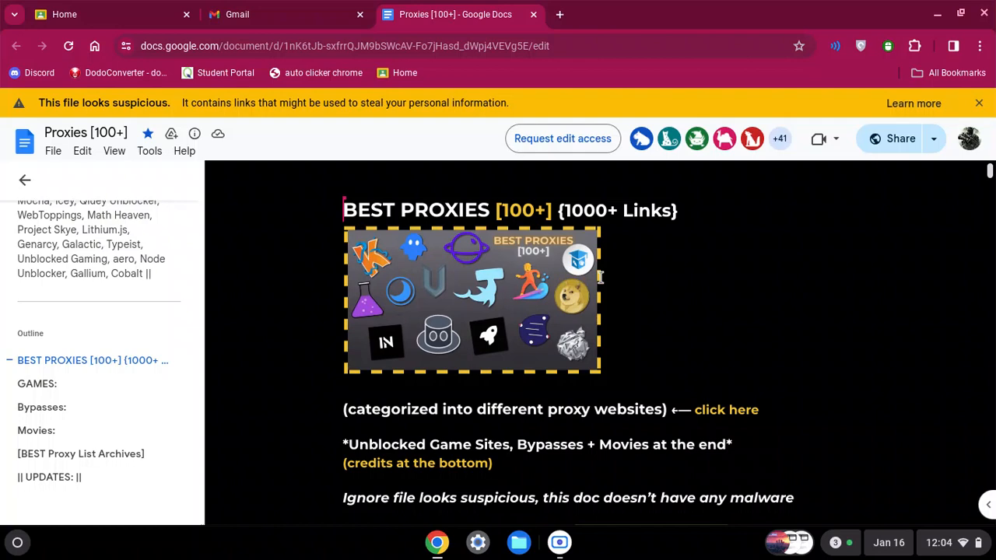
pyautogui.scroll(-3)
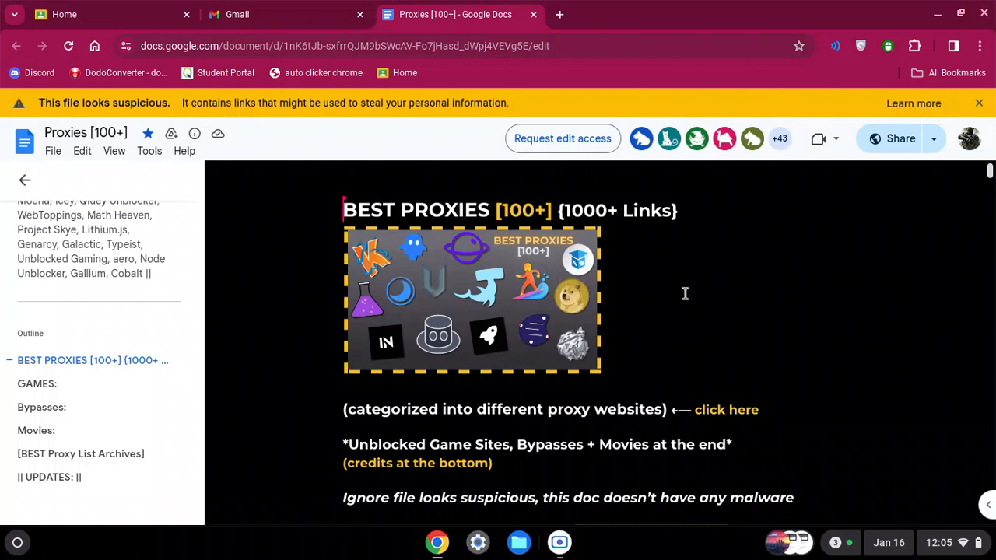
pyautogui.scroll(-3)
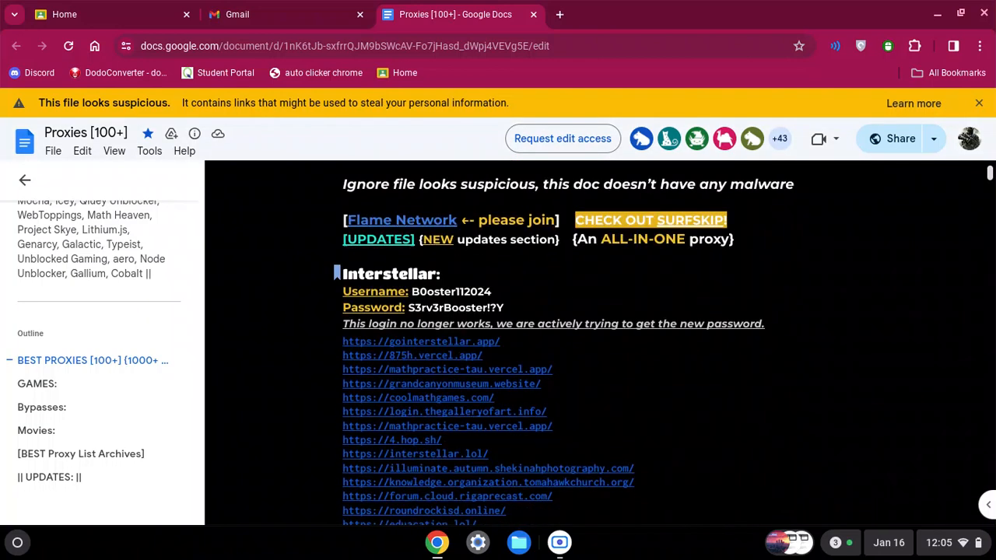
pyautogui.scroll(-3)
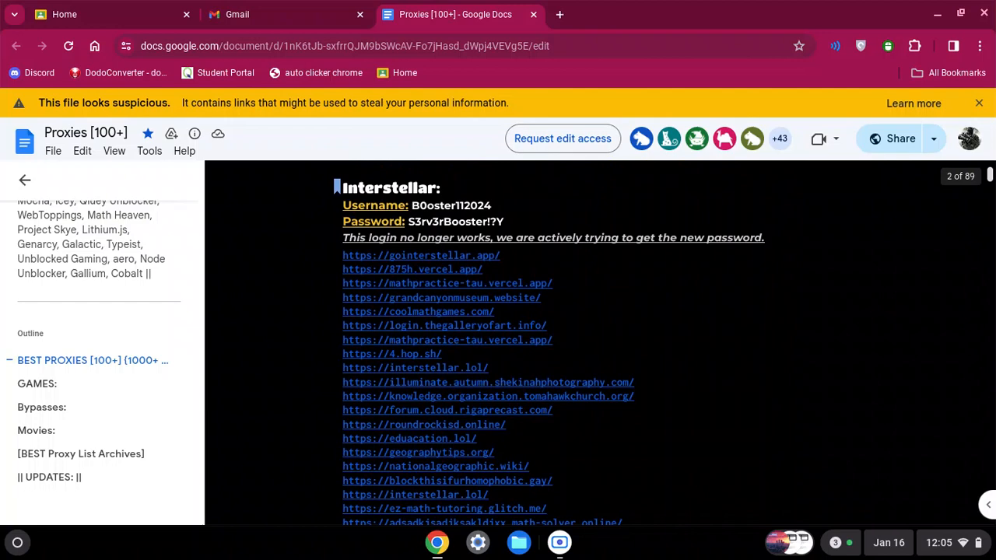
pyautogui.moveTo(374, 190)
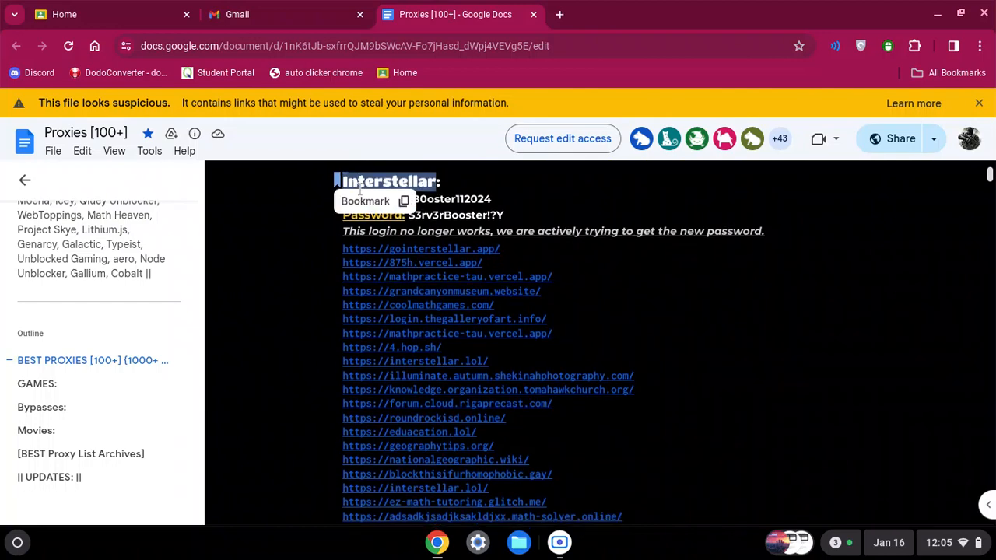
pyautogui.scroll(-3)
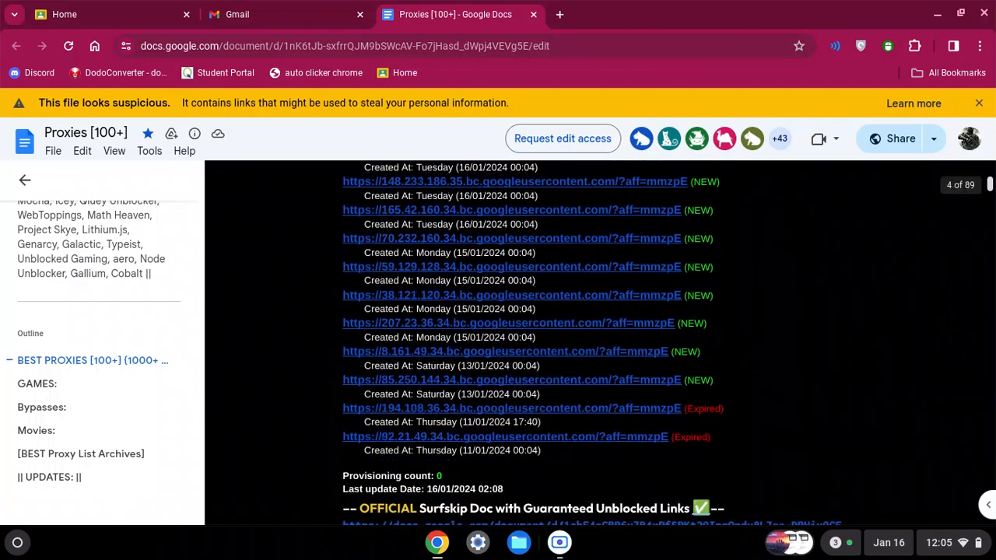
pyautogui.scroll(-3)
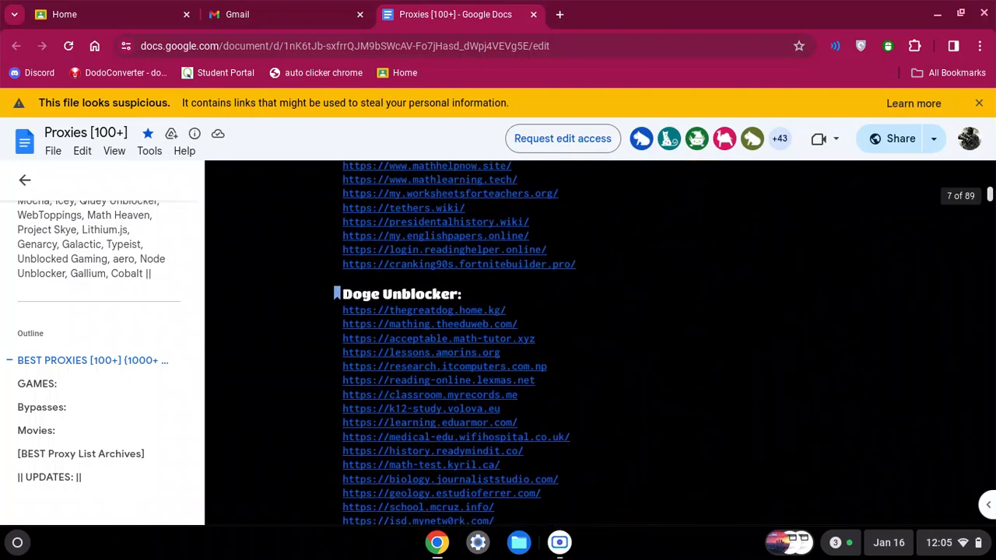
pyautogui.scroll(-3)
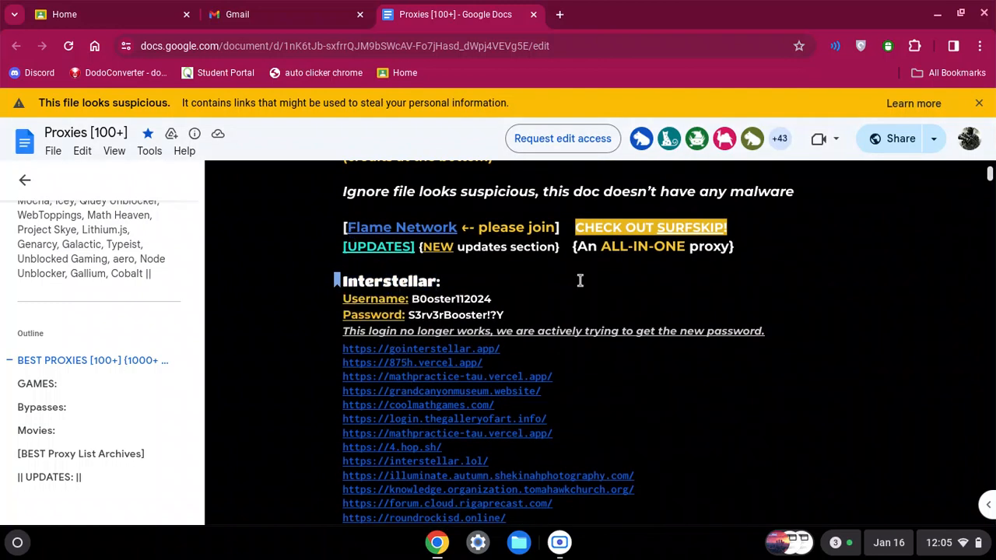
pyautogui.scroll(-3)
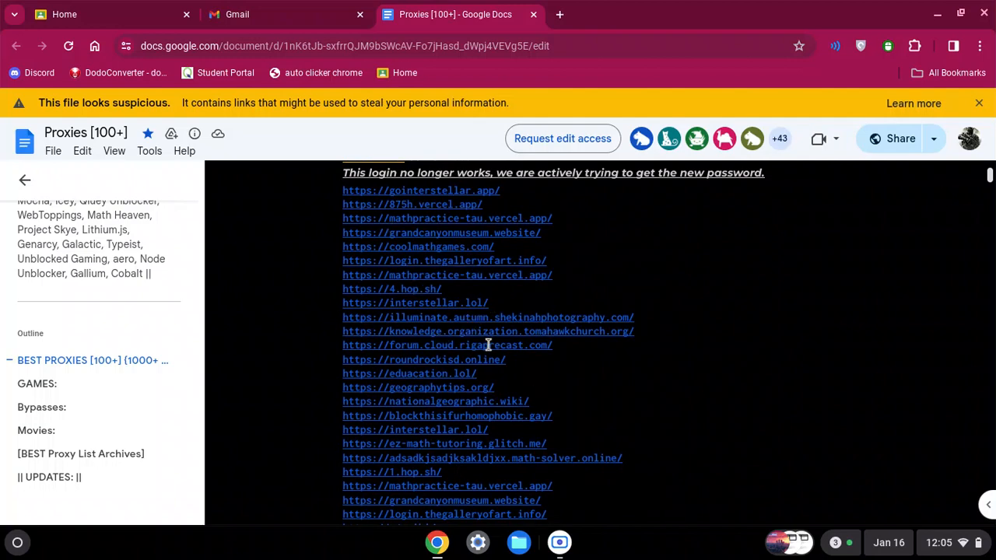
pyautogui.scroll(-3)
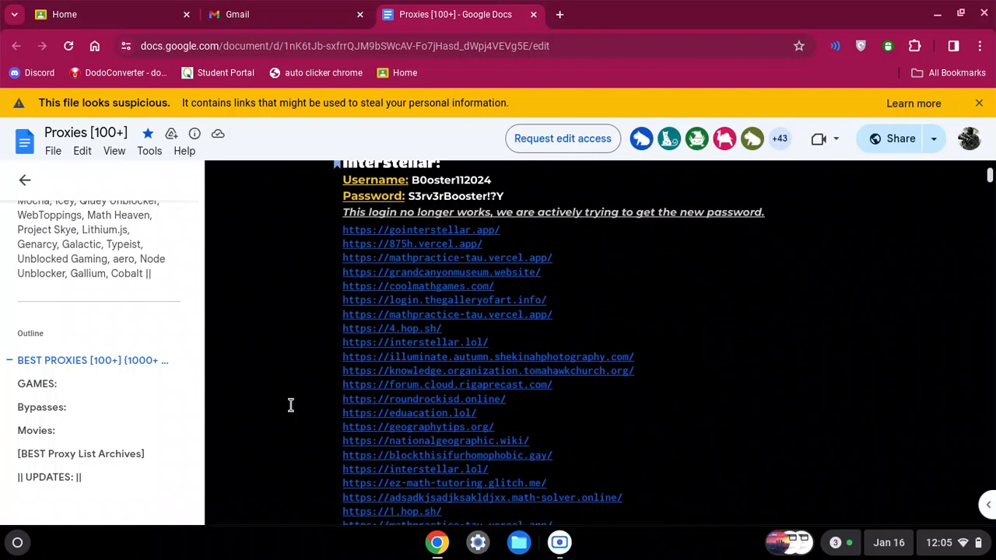
pyautogui.moveTo(410, 413)
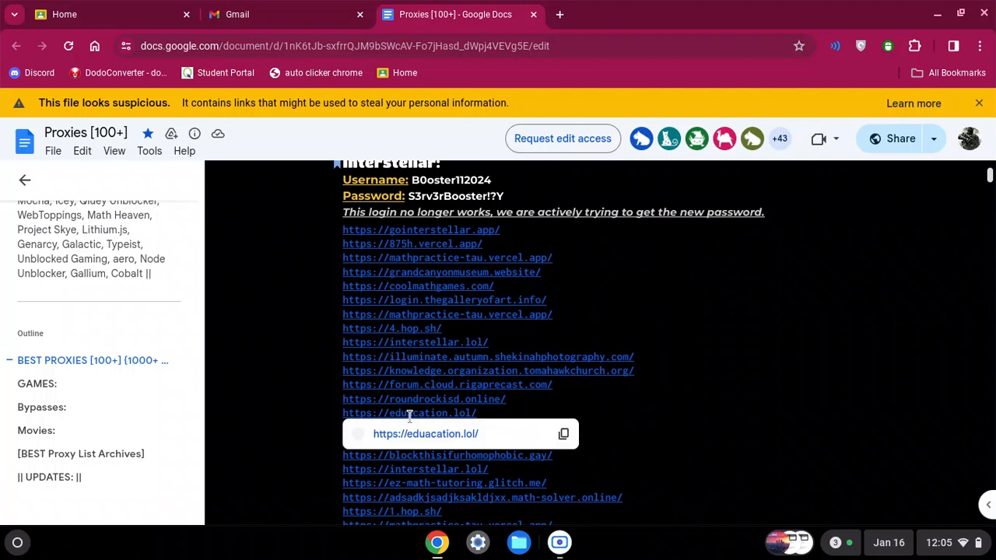
pyautogui.click(410, 413)
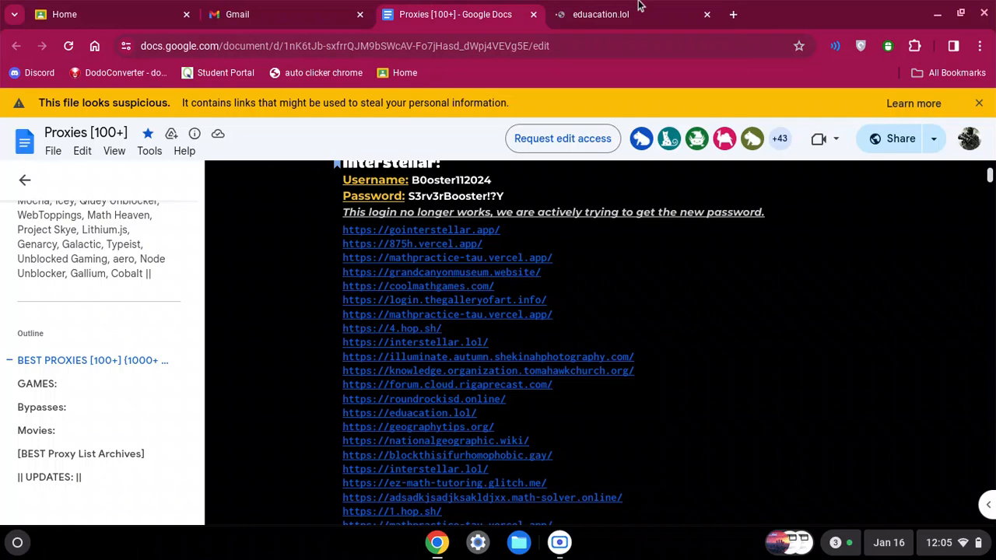
pyautogui.click(732, 14)
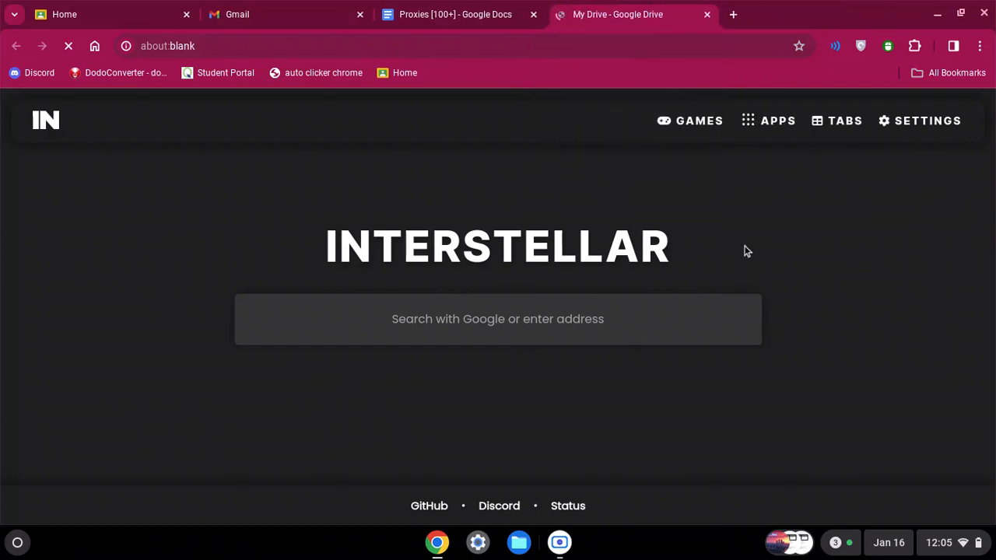
# Step: Enter 'dis' in Interstellar's search bar to look up Discord
pyautogui.click(497, 319)
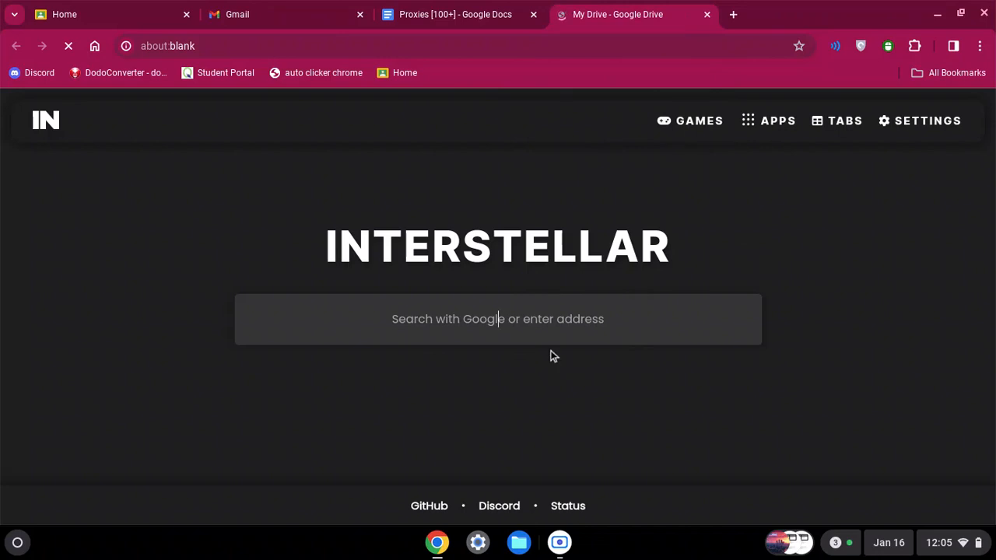
pyautogui.write('discord')
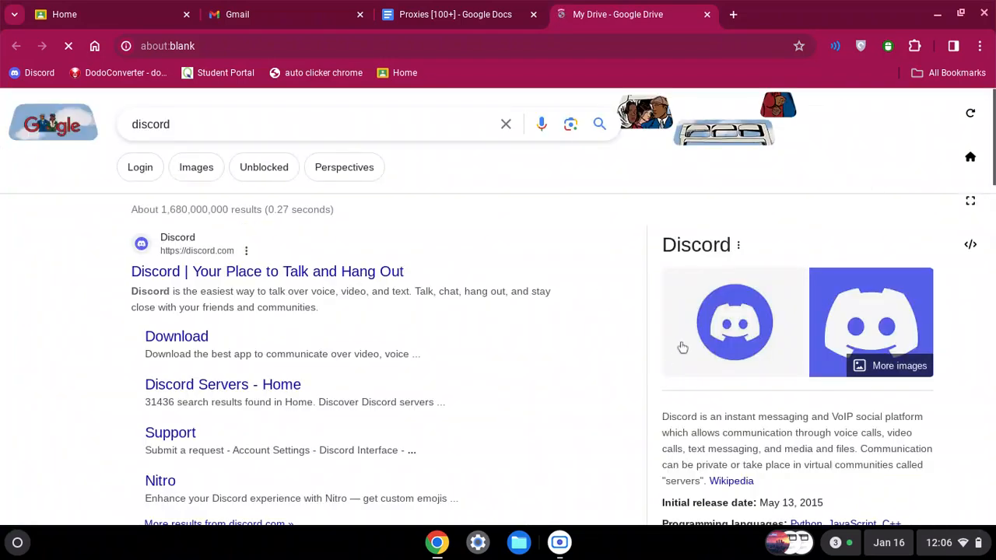
pyautogui.moveTo(596, 237)
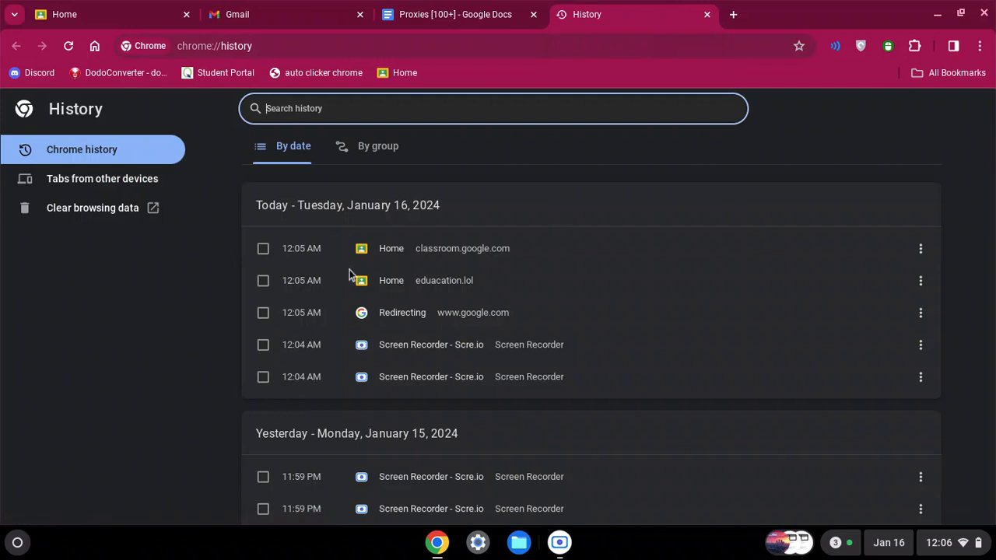
pyautogui.click(455, 14)
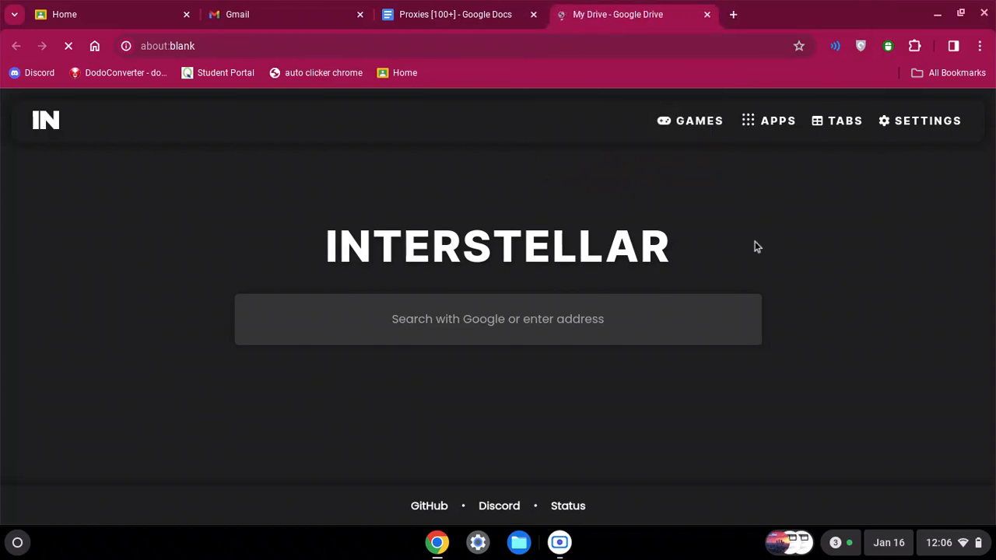
pyautogui.moveTo(840, 198)
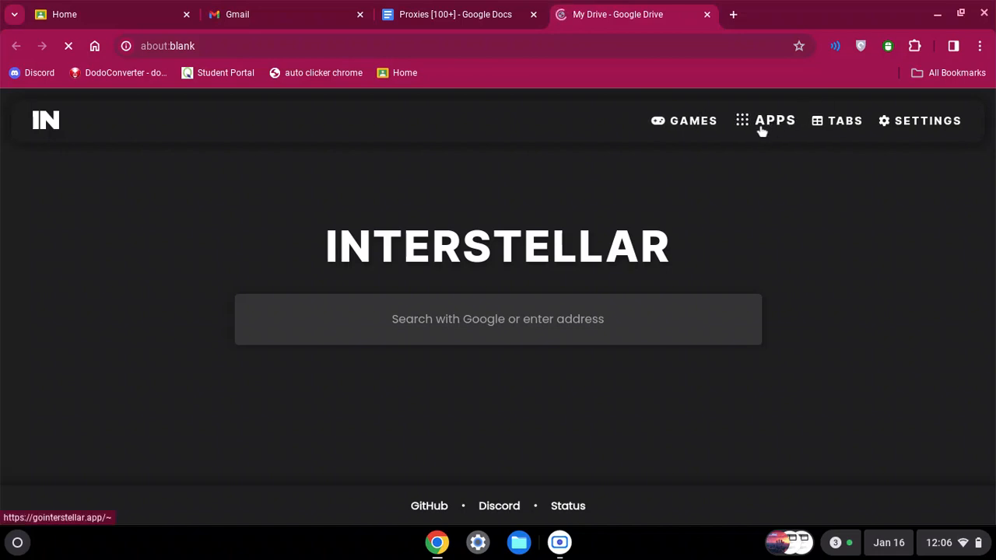
pyautogui.moveTo(720, 218)
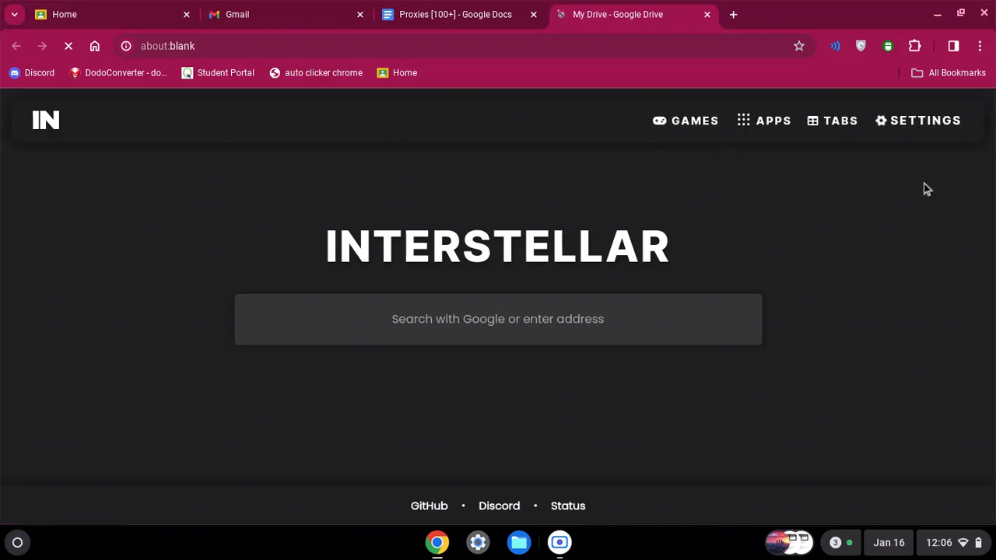
pyautogui.moveTo(922, 120)
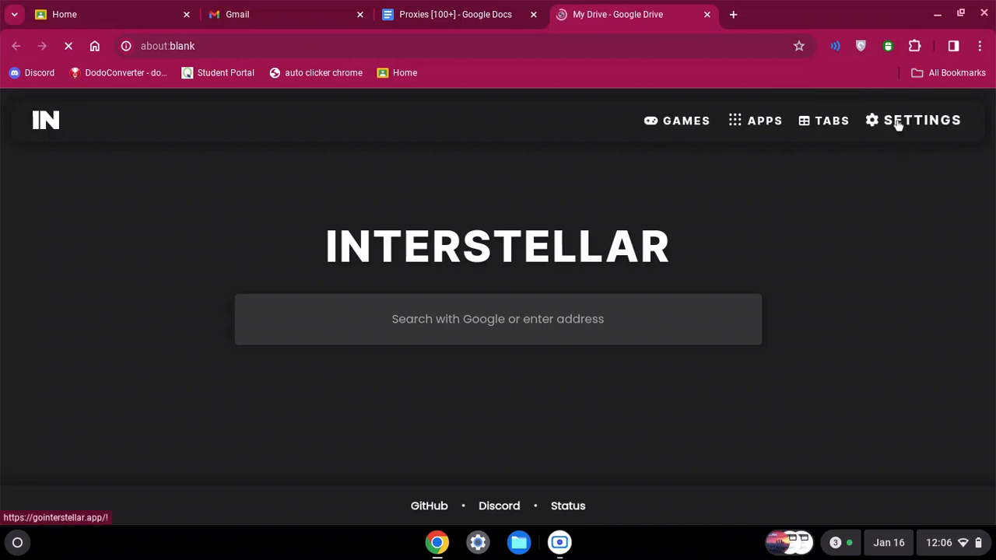
# Step: Browse Interstellar's cloaking, panic-key, background and tab-cloaker settings, then return home via the logo
pyautogui.click(921, 120)
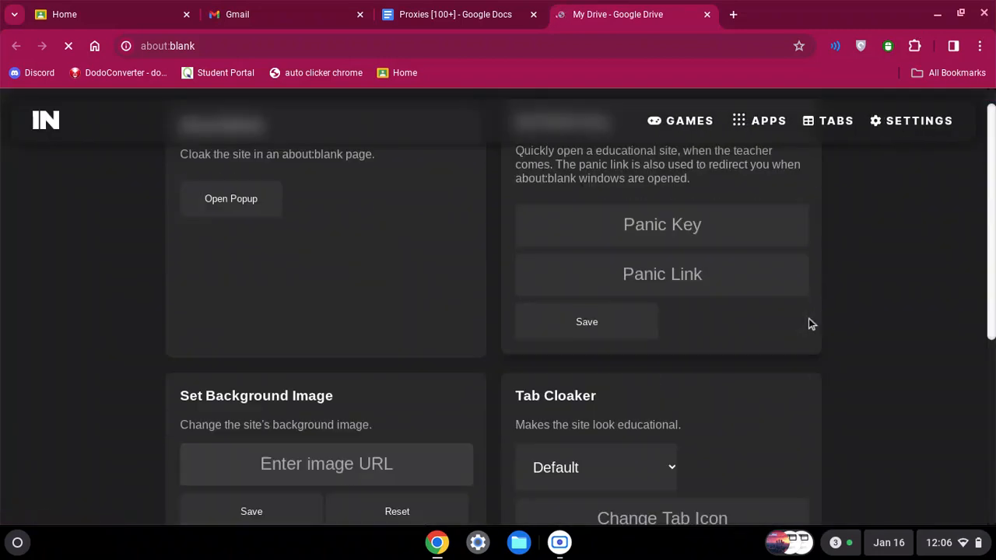
pyautogui.scroll(-3)
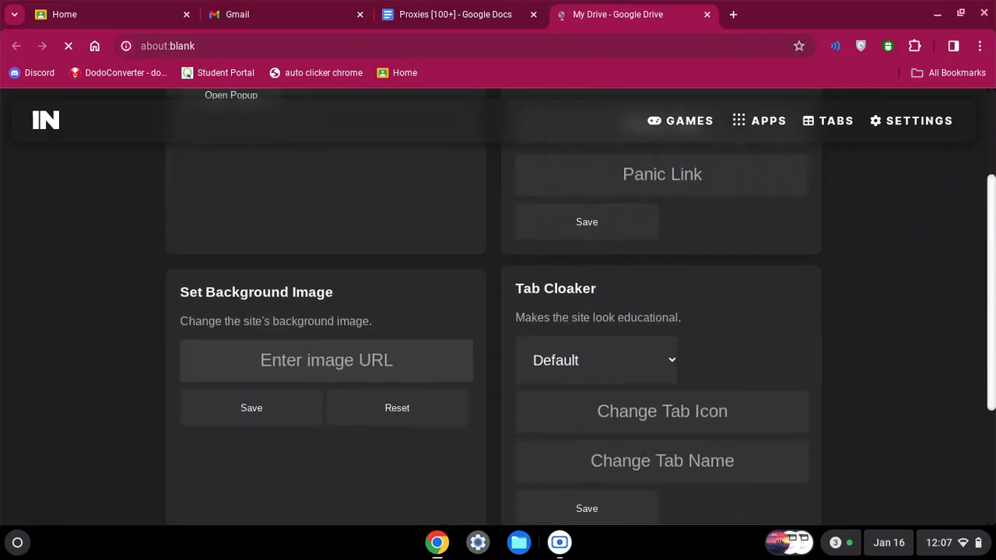
pyautogui.scroll(-3)
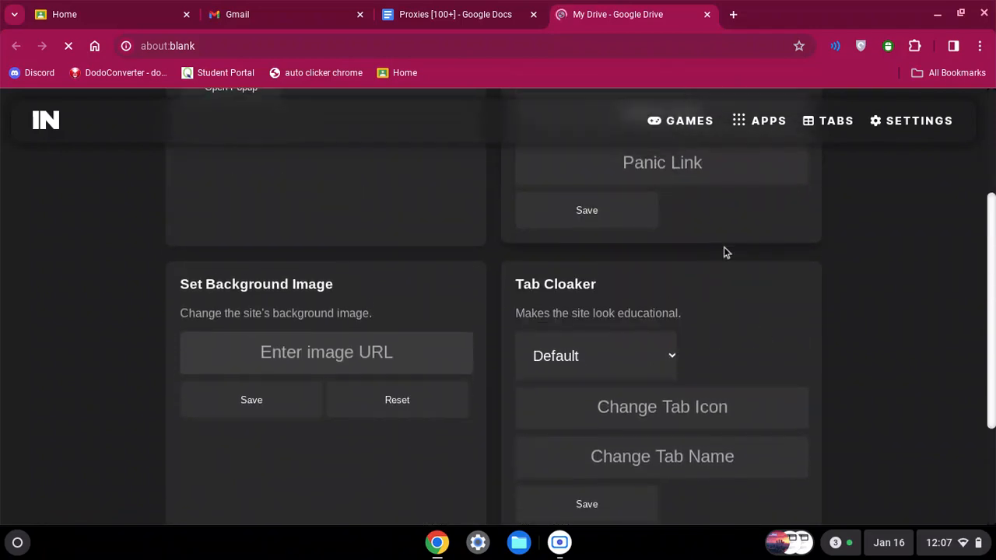
pyautogui.click(595, 356)
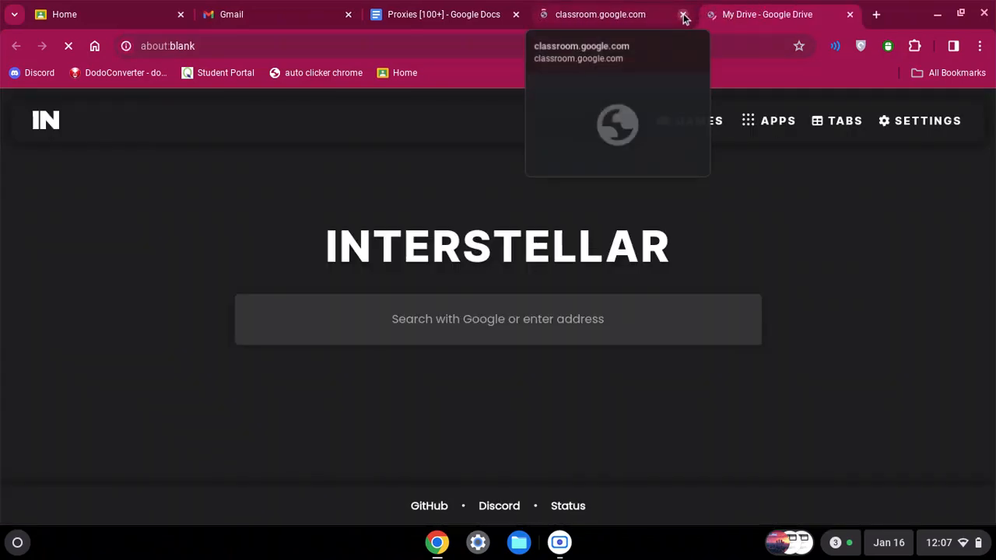
# Step: Close the classroom.google.com tab and scroll past the Surfskip, premium links and Phantom Games sections
pyautogui.click(683, 14)
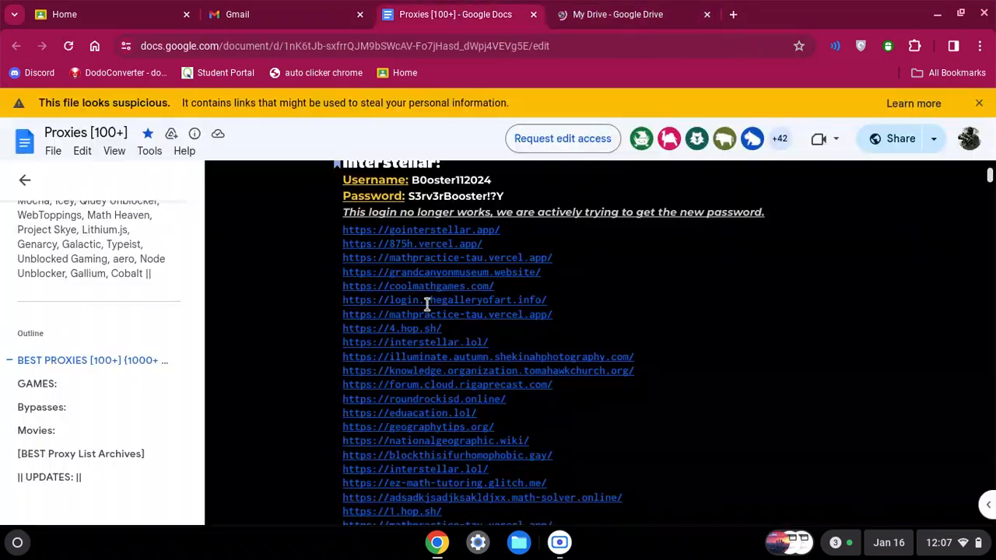
pyautogui.scroll(-3)
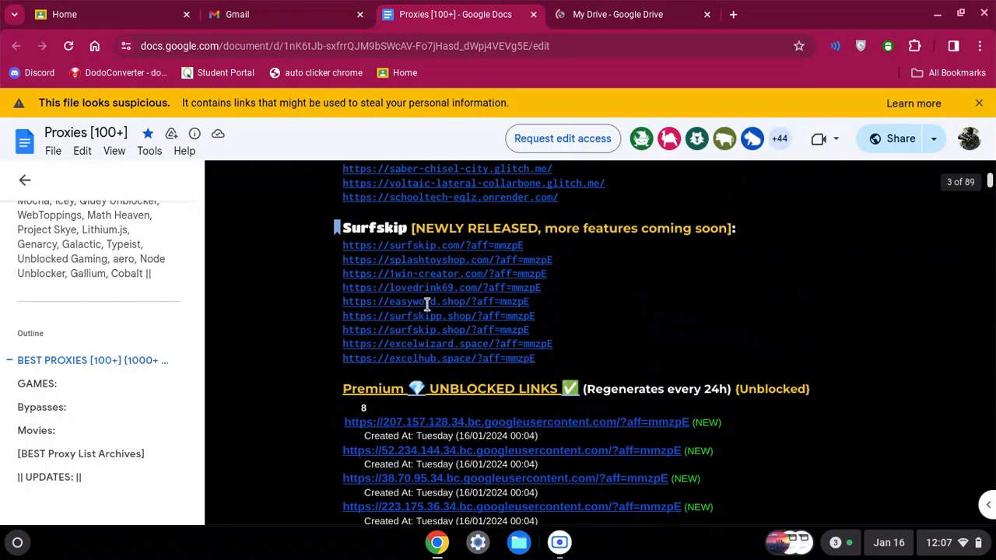
pyautogui.scroll(-3)
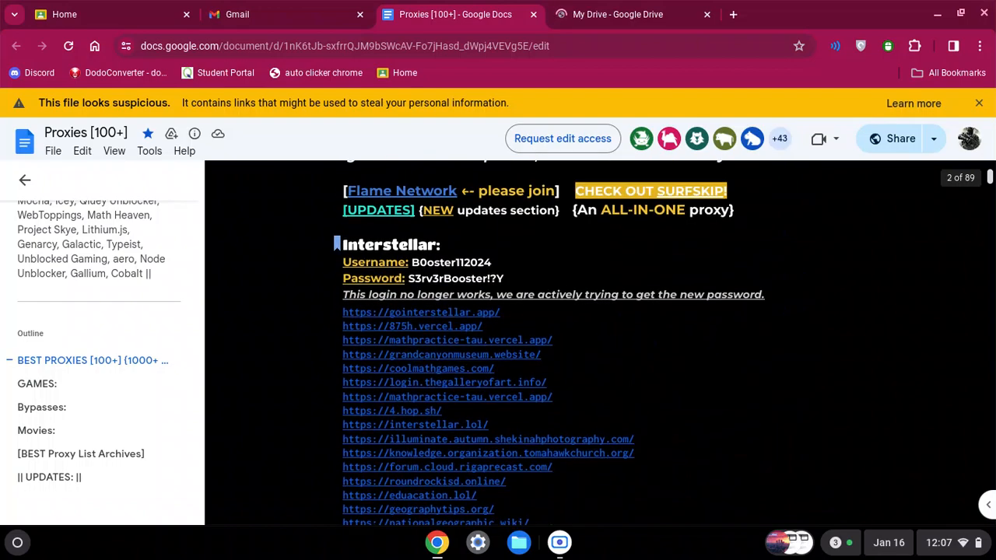
pyautogui.scroll(-3)
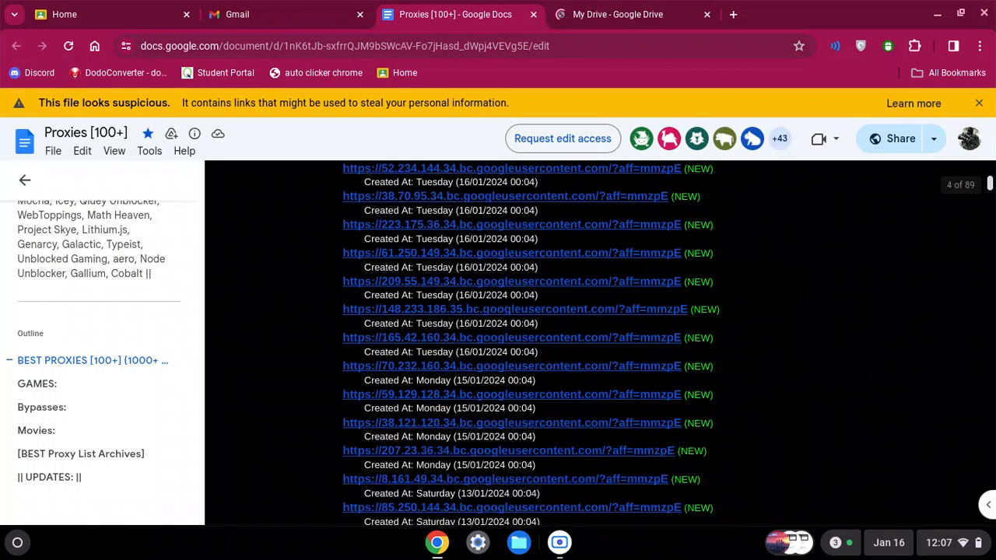
pyautogui.scroll(-3)
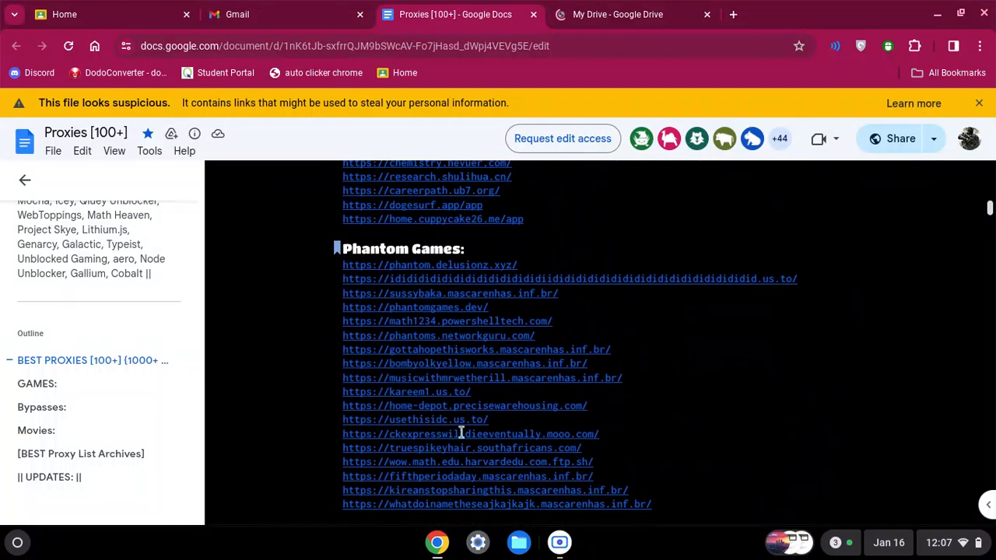
pyautogui.scroll(-3)
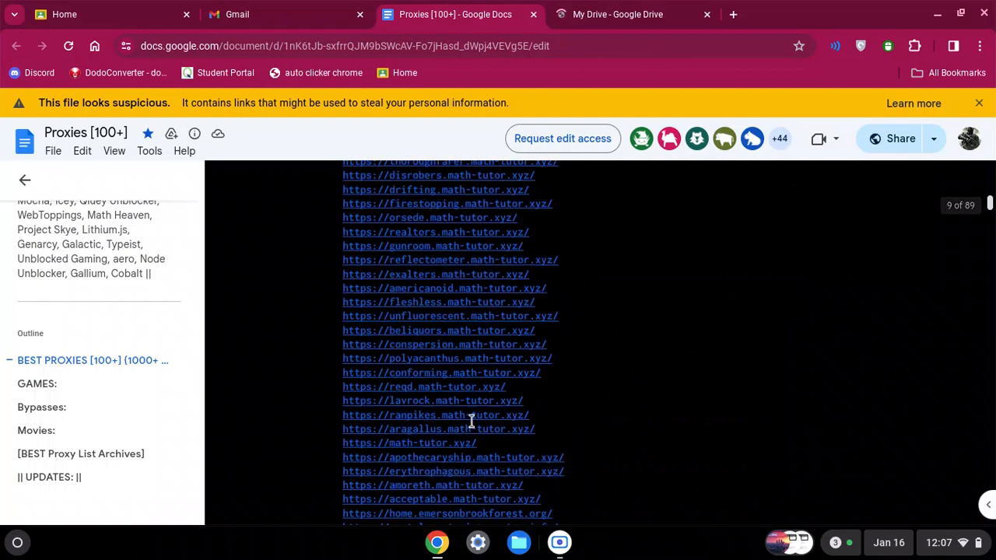
pyautogui.scroll(-3)
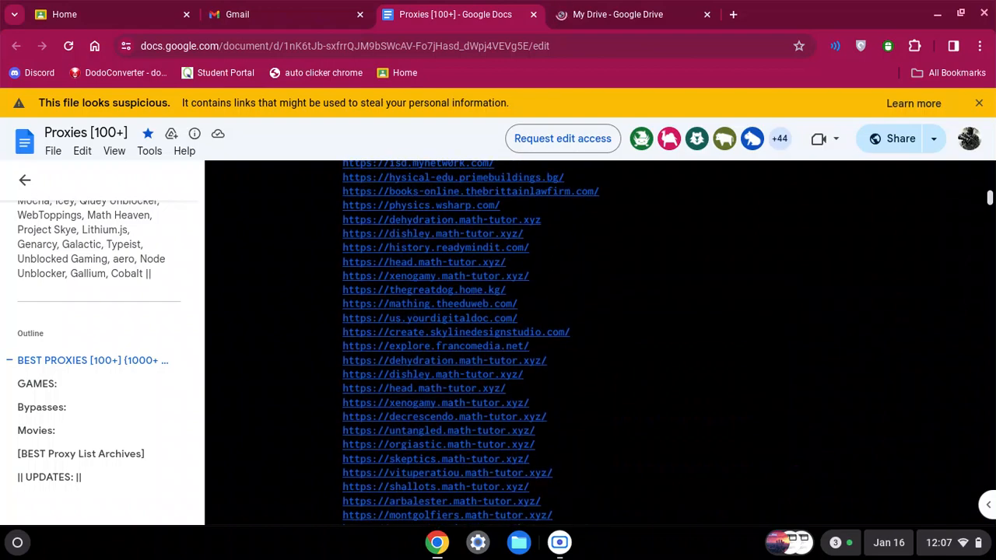